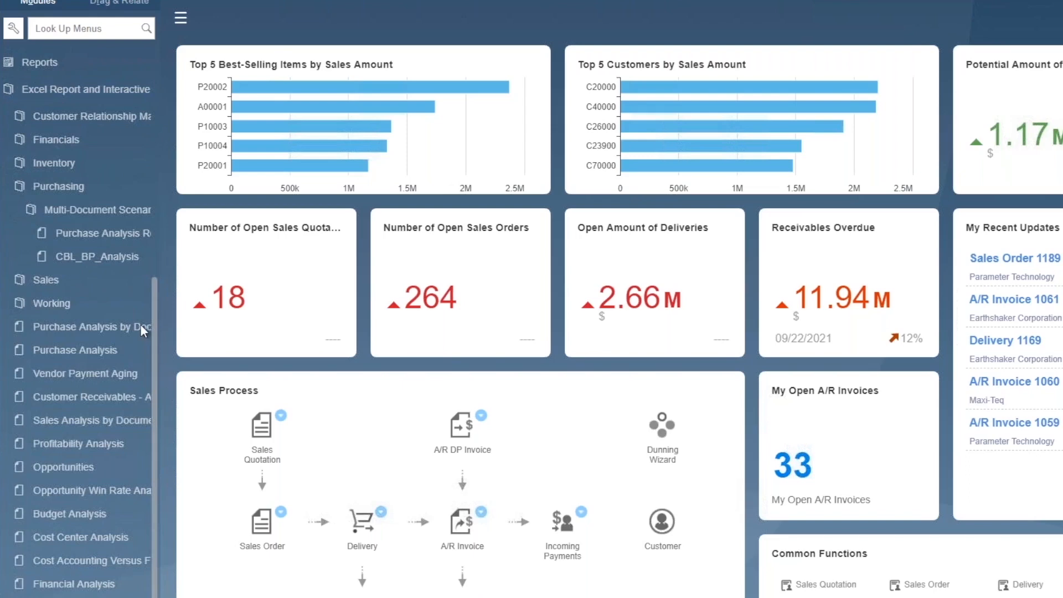
{"action": "mouse_move", "coordinate": [48, 89]}
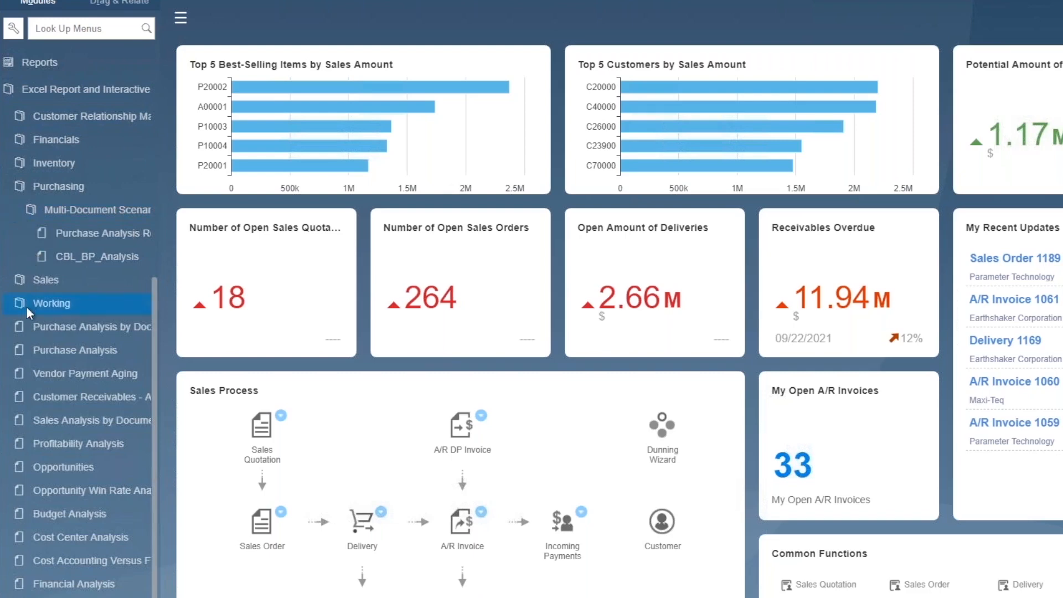
- Open the Purchase Analysis report in Excel and scroll through its invoice listing
{"action": "left_click", "coordinate": [45, 279]}
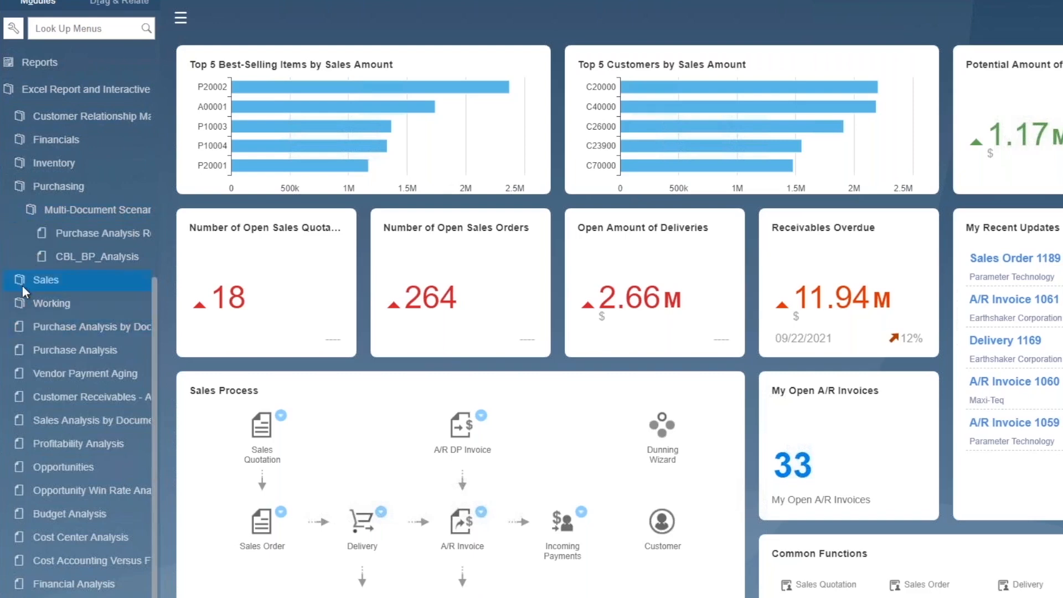
{"action": "mouse_move", "coordinate": [51, 303]}
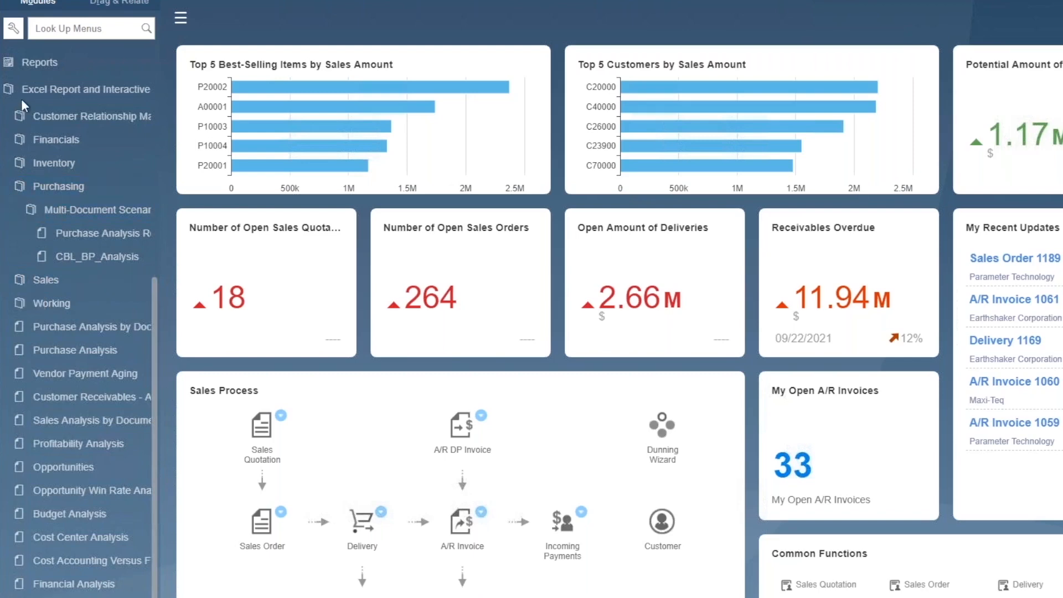
{"action": "left_click", "coordinate": [99, 233]}
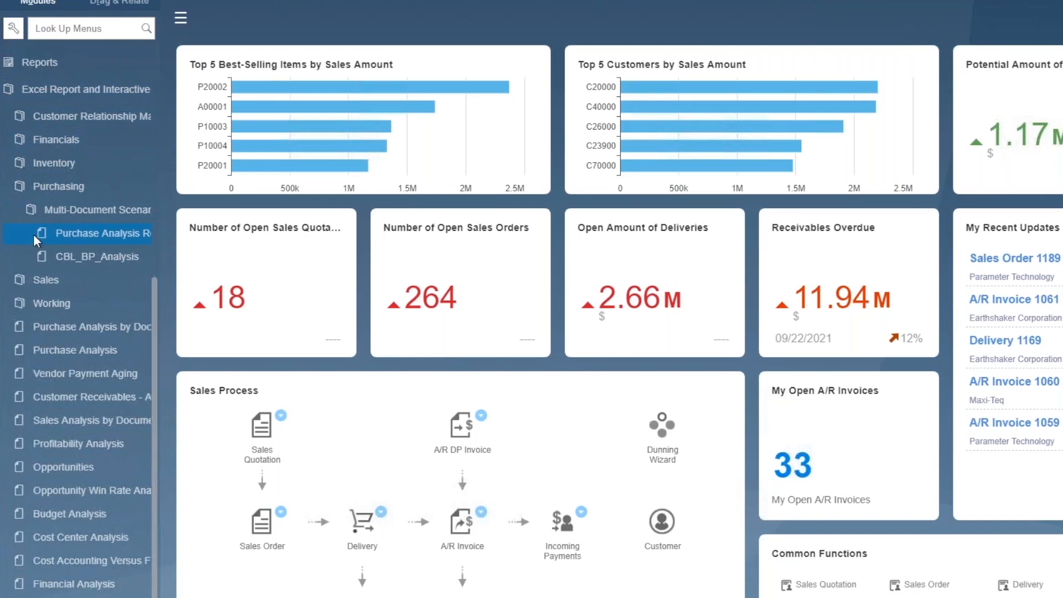
{"action": "mouse_move", "coordinate": [61, 237]}
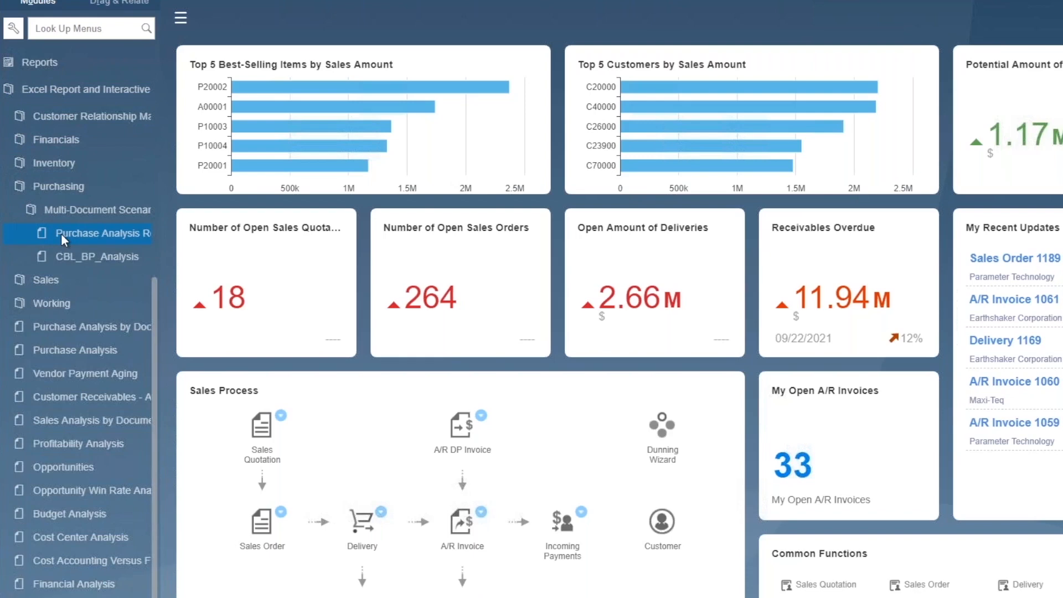
{"action": "scroll", "scroll_direction": "down", "scroll_amount": 3}
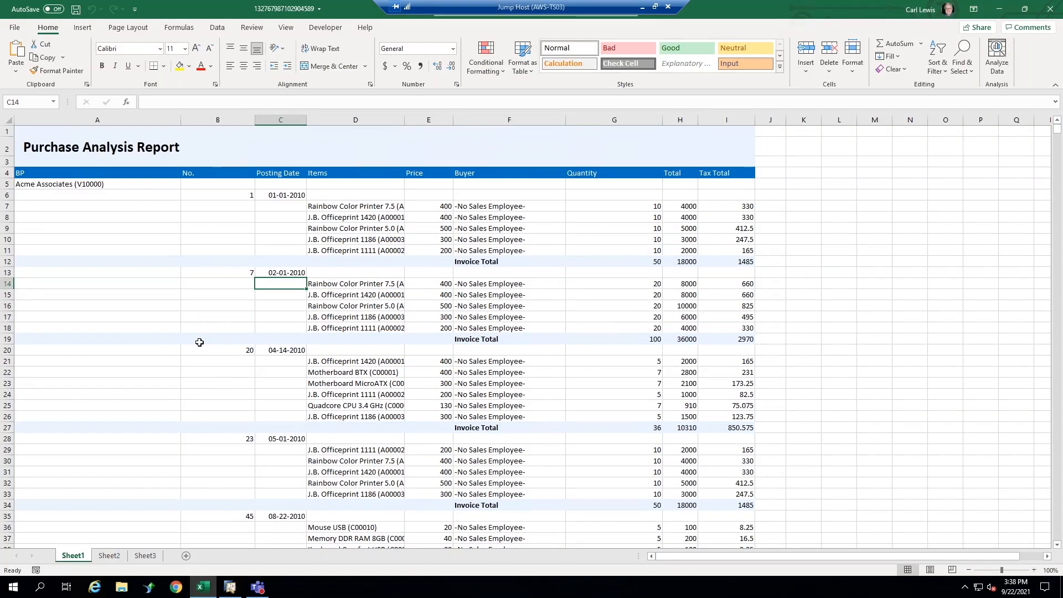
{"action": "scroll", "scroll_direction": "down", "scroll_amount": 3}
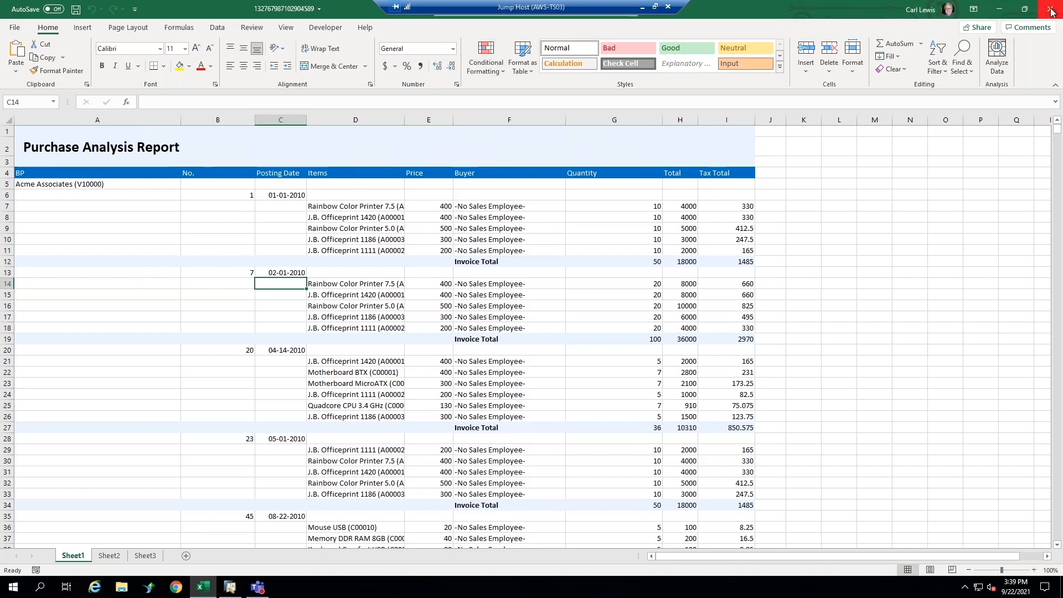
{"action": "mouse_move", "coordinate": [1052, 10]}
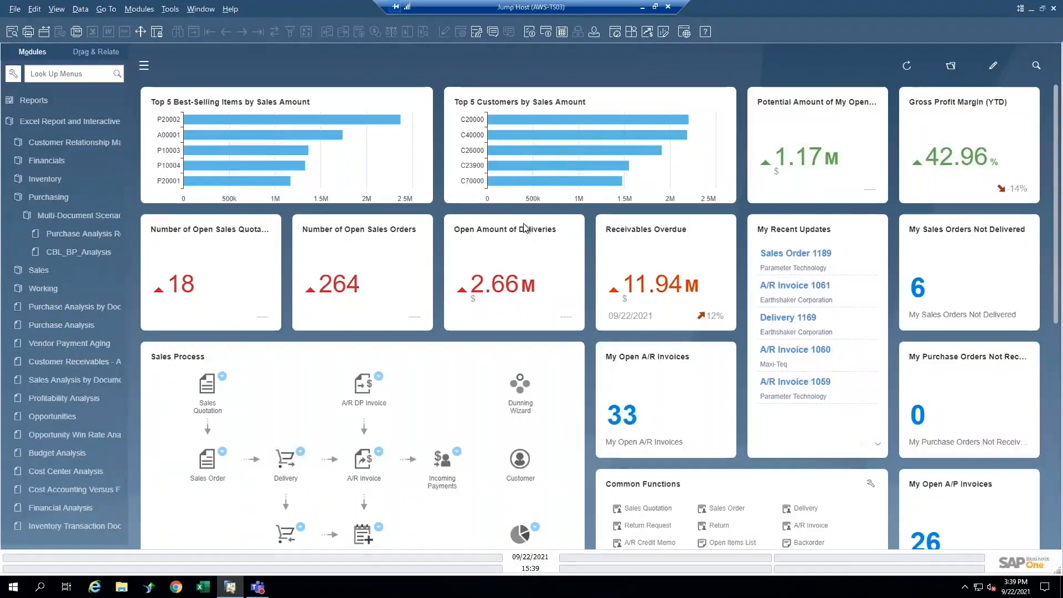
{"action": "left_click", "coordinate": [70, 306]}
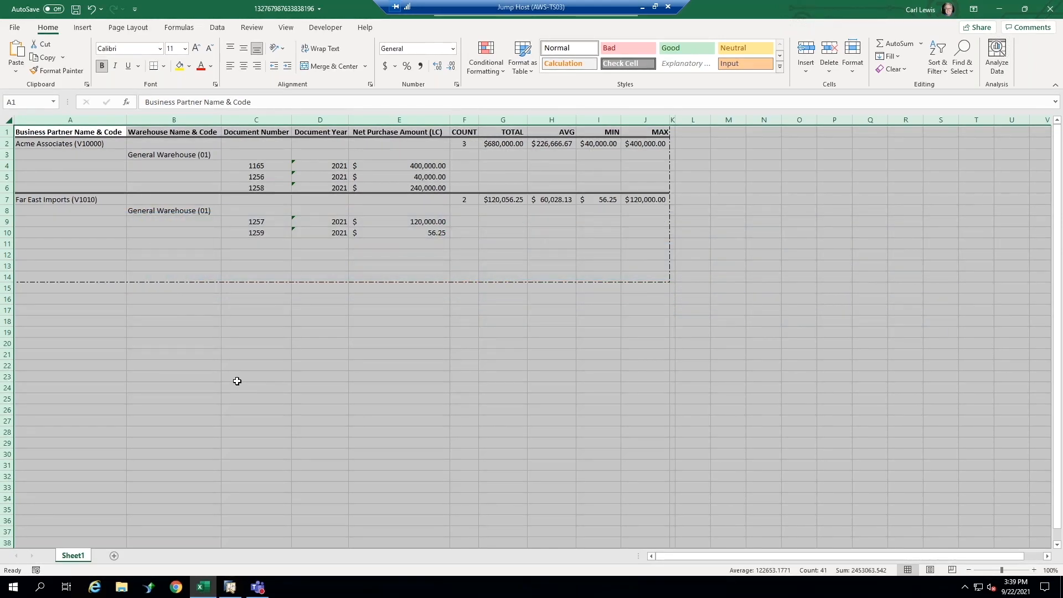
{"action": "mouse_move", "coordinate": [346, 385]}
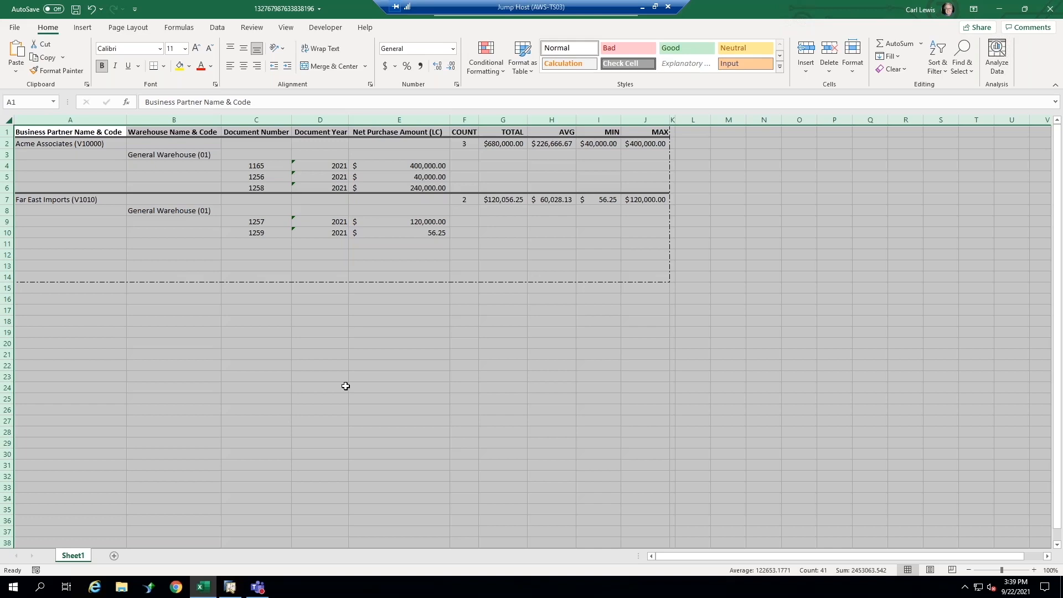
{"action": "mouse_move", "coordinate": [341, 361]}
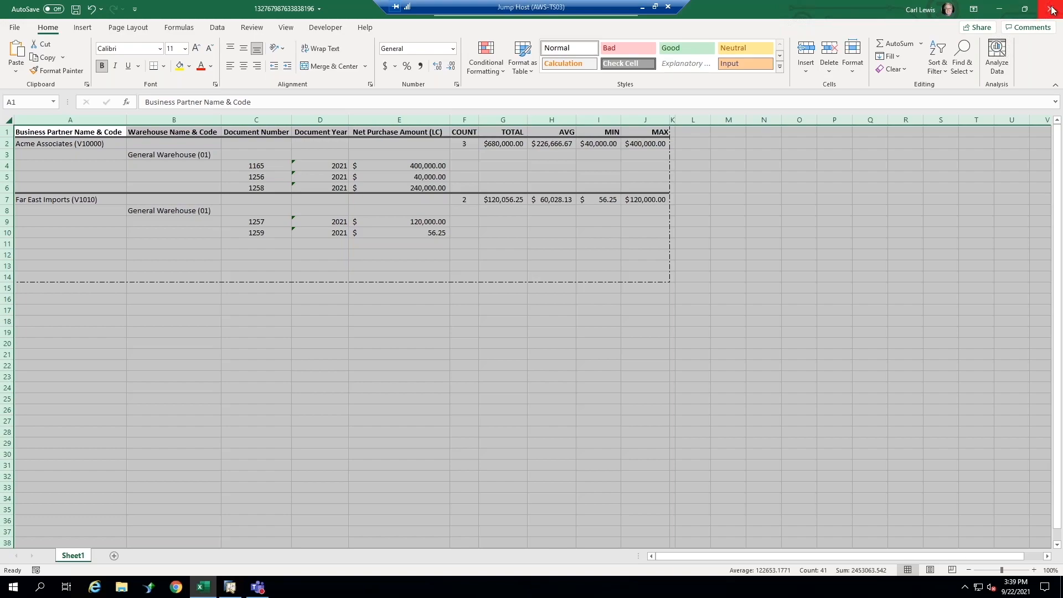
- Close the business partner summary workbook with Excel's Close button
{"action": "left_click", "coordinate": [229, 587]}
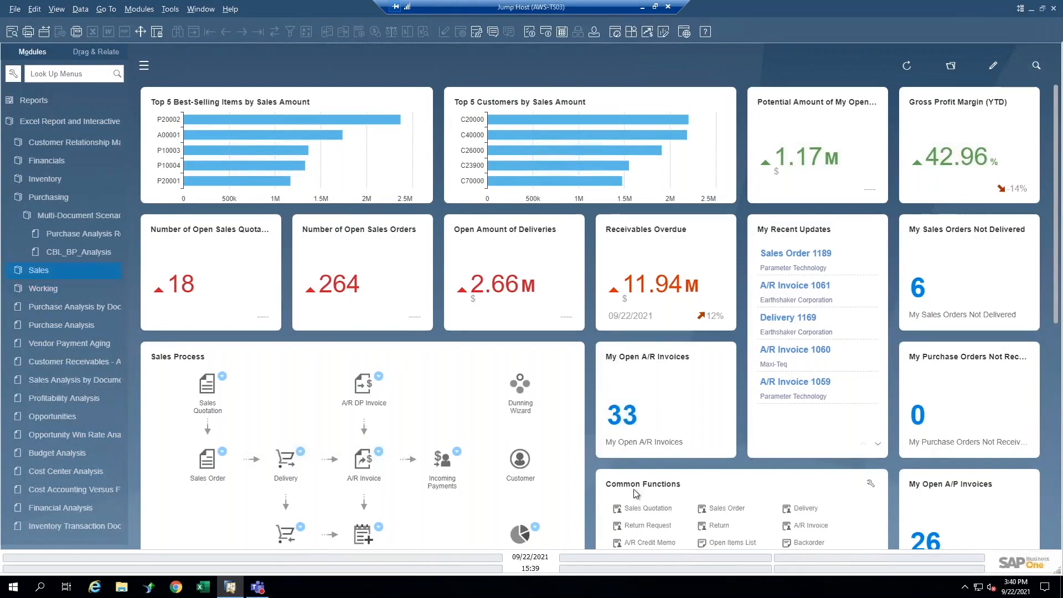
{"action": "scroll", "scroll_direction": "down", "scroll_amount": 3}
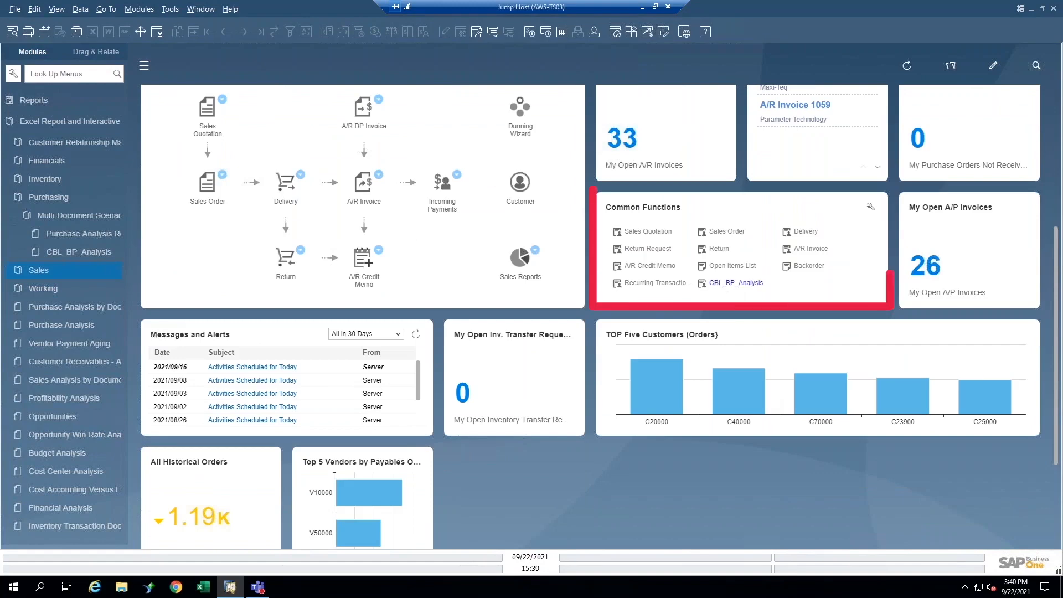
{"action": "mouse_move", "coordinate": [738, 282]}
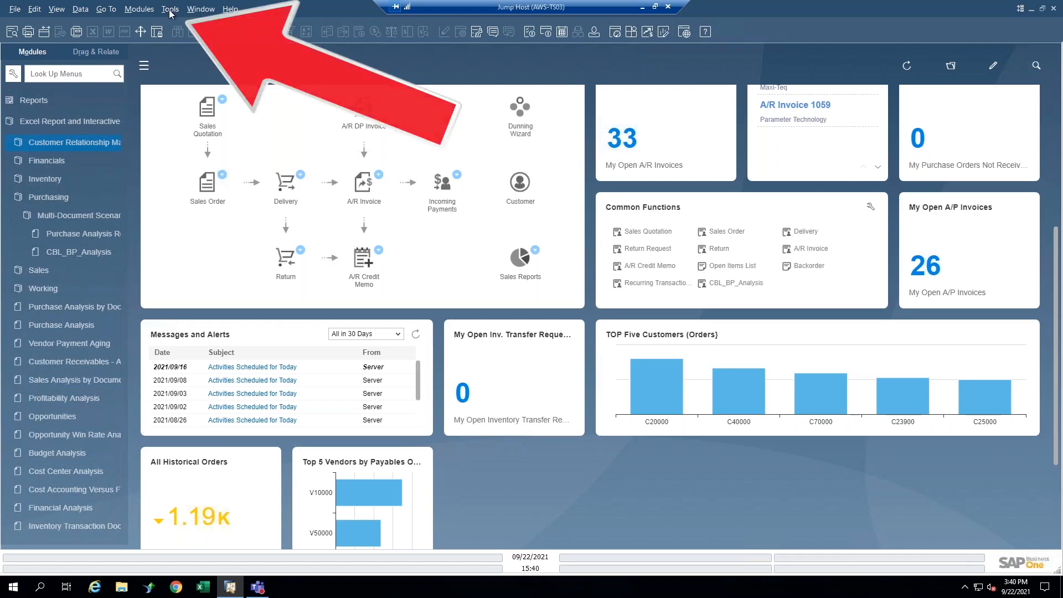
- Launch Tools > Excel Report and Interactive Analysis Designer, opening blank Book1
{"action": "left_click", "coordinate": [170, 9]}
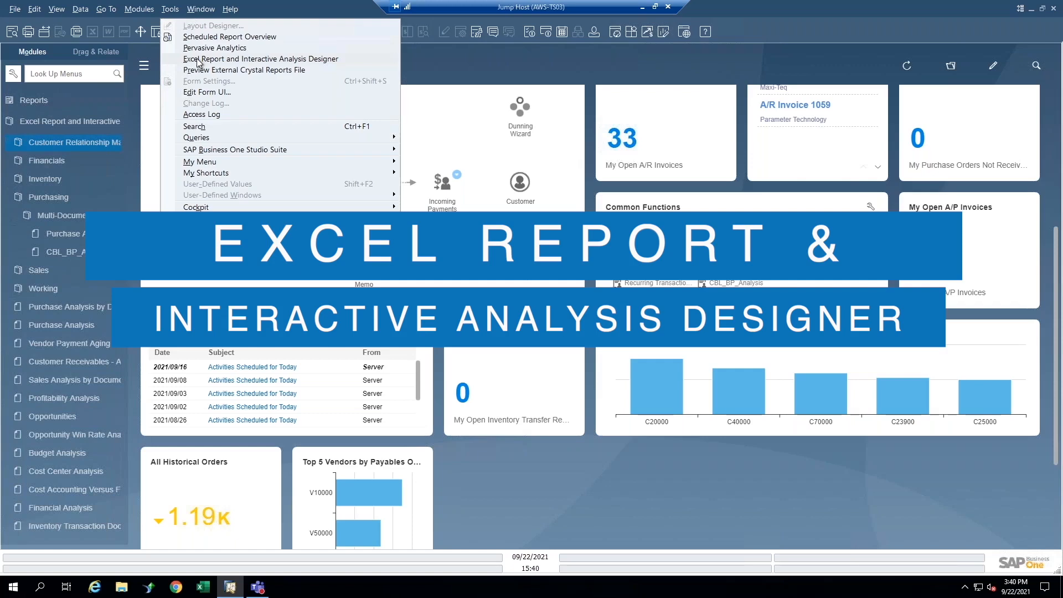
{"action": "left_click", "coordinate": [260, 60]}
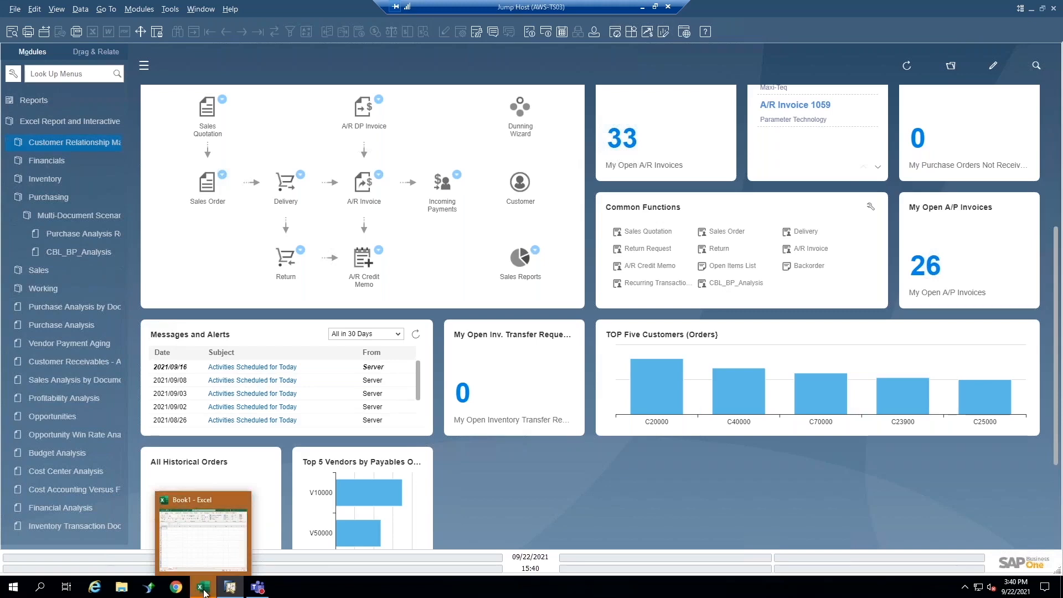
{"action": "mouse_move", "coordinate": [206, 556]}
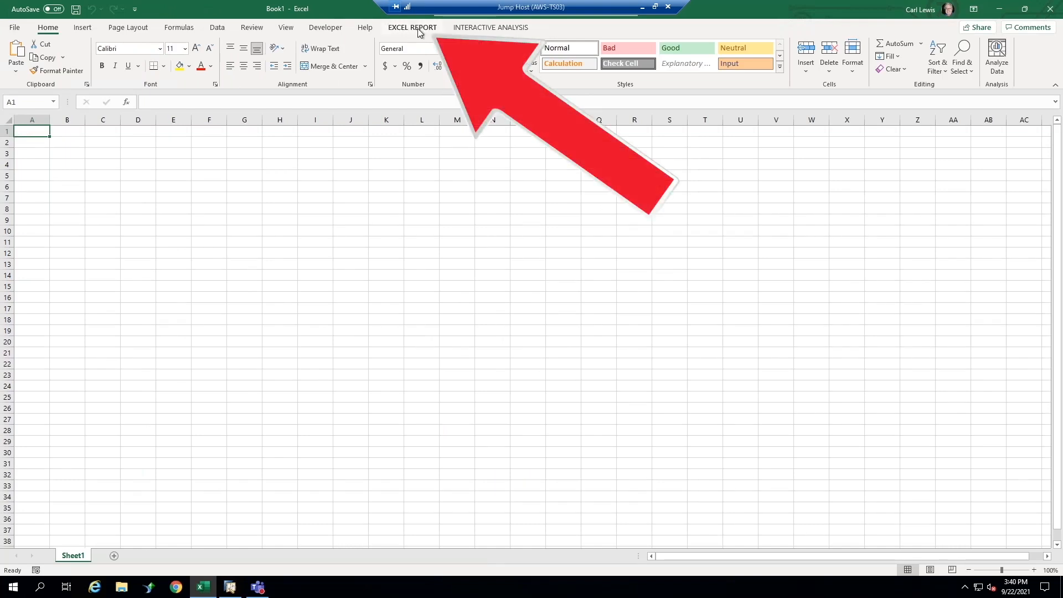
- Show the EXCEL REPORT ribbon tab's report commands in Book1
{"action": "left_click", "coordinate": [489, 27]}
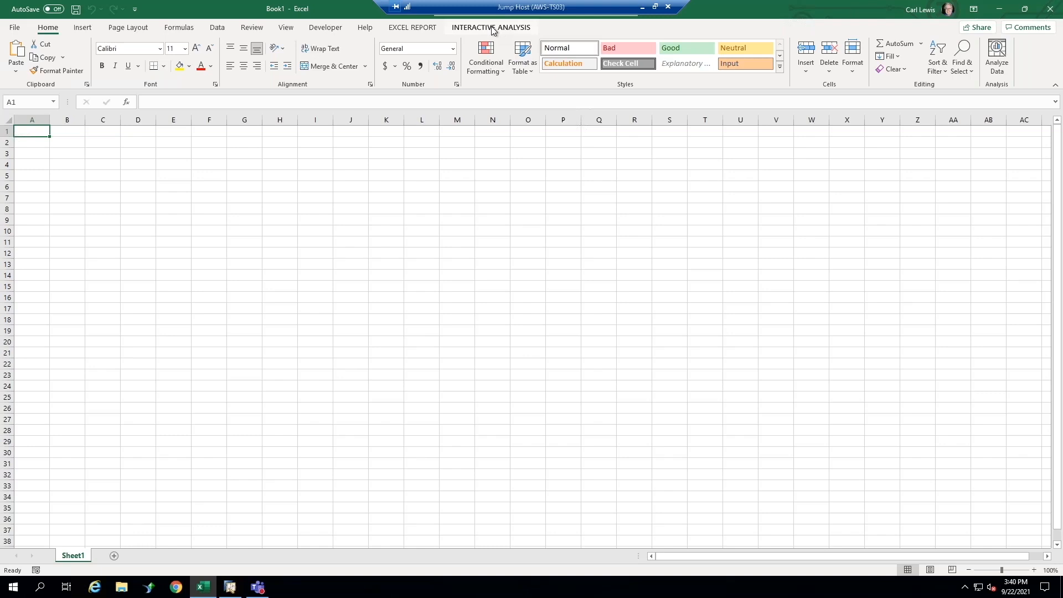
{"action": "left_click", "coordinate": [412, 27]}
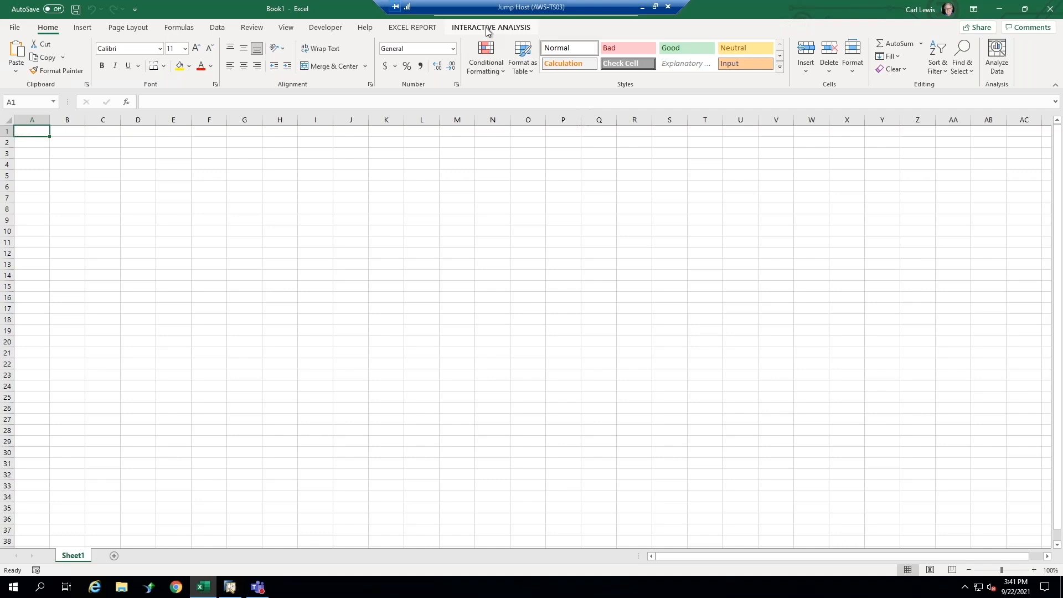
{"action": "mouse_move", "coordinate": [488, 31]}
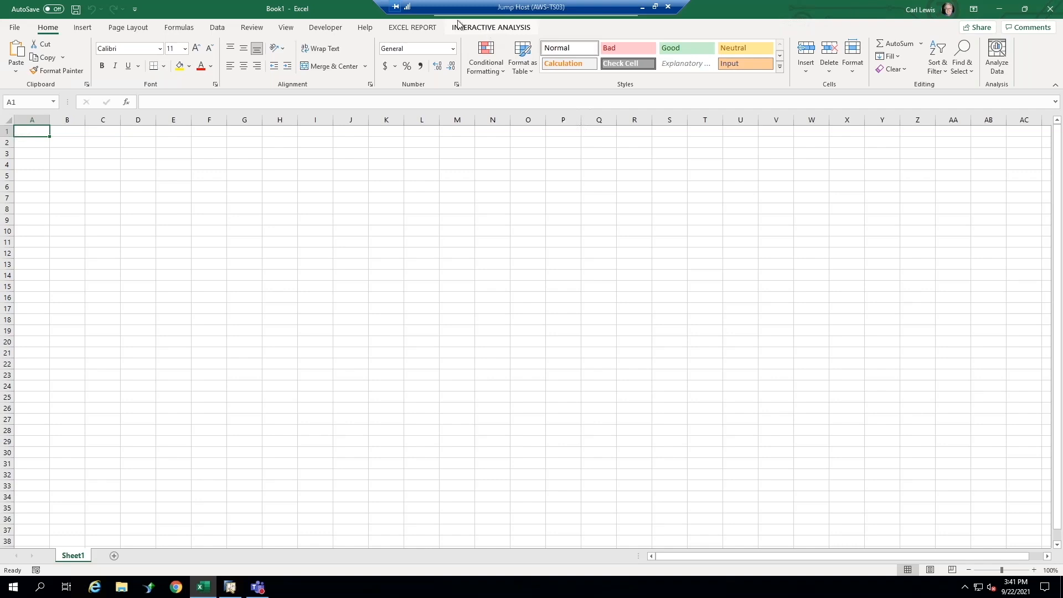
{"action": "left_click", "coordinate": [412, 27]}
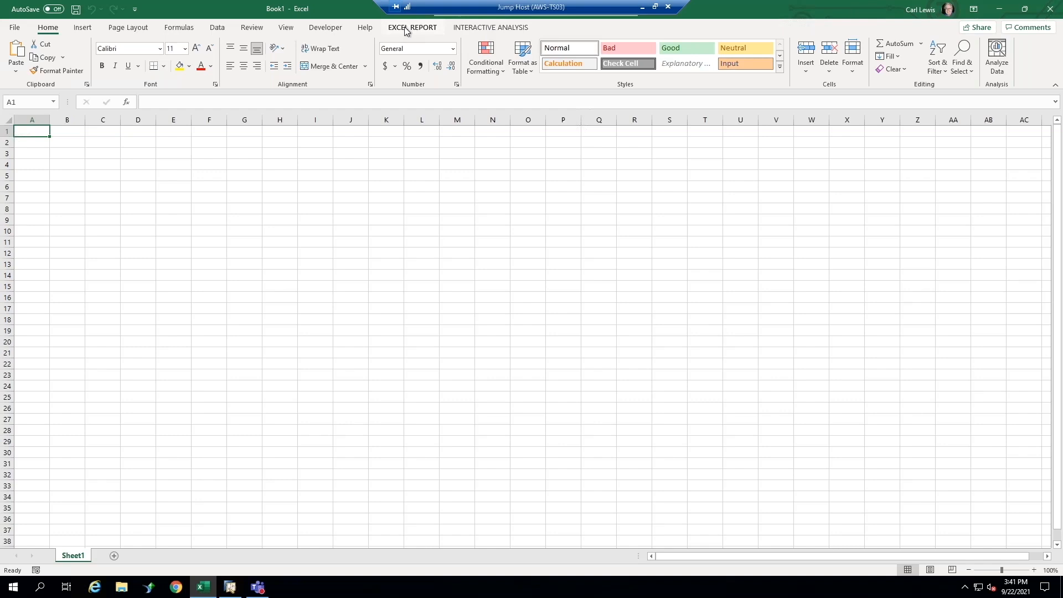
{"action": "left_click", "coordinate": [411, 27]}
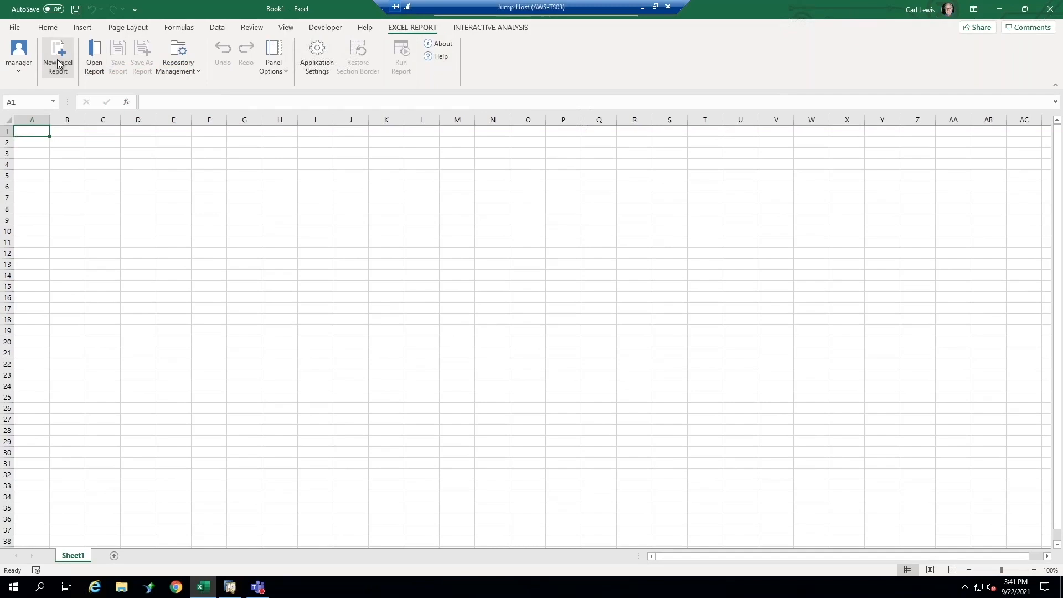
- Create a new Excel report on Purchasing > Multi-Document Scenarios > Purchase Analysis
{"action": "left_click", "coordinate": [57, 57]}
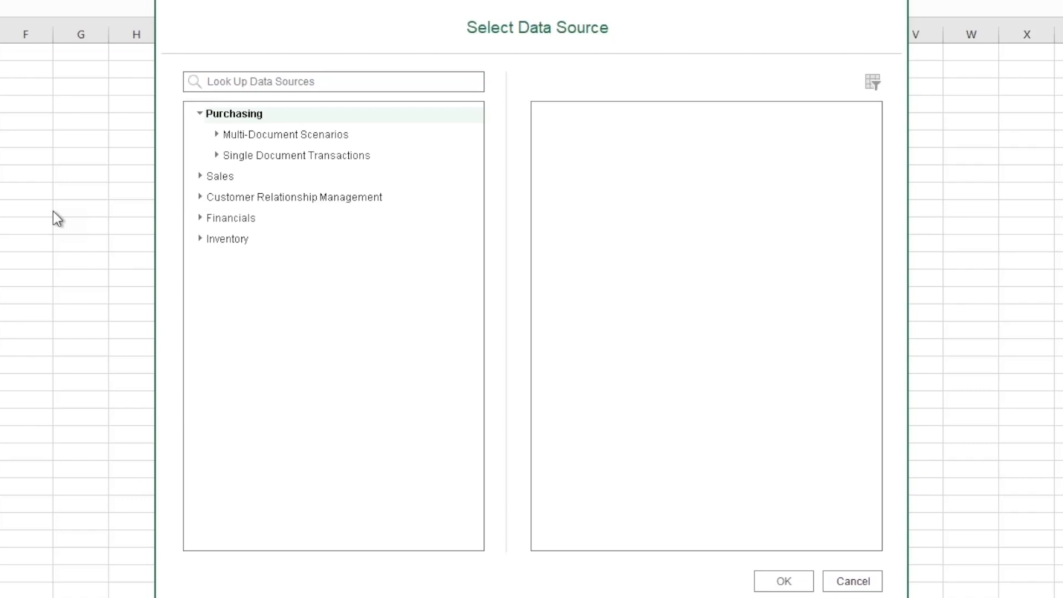
{"action": "mouse_move", "coordinate": [103, 218]}
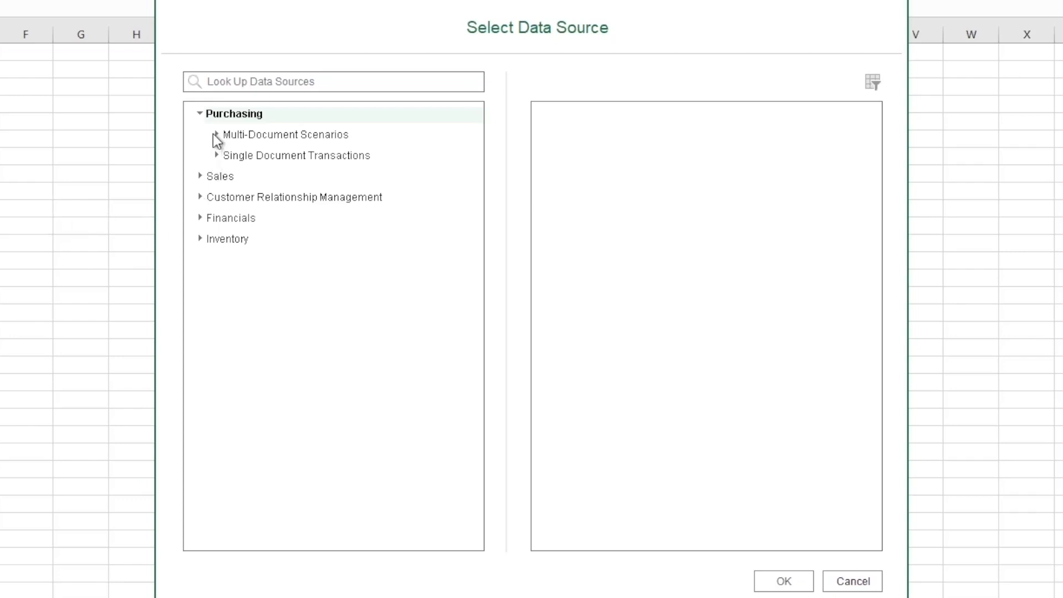
{"action": "left_click", "coordinate": [217, 134]}
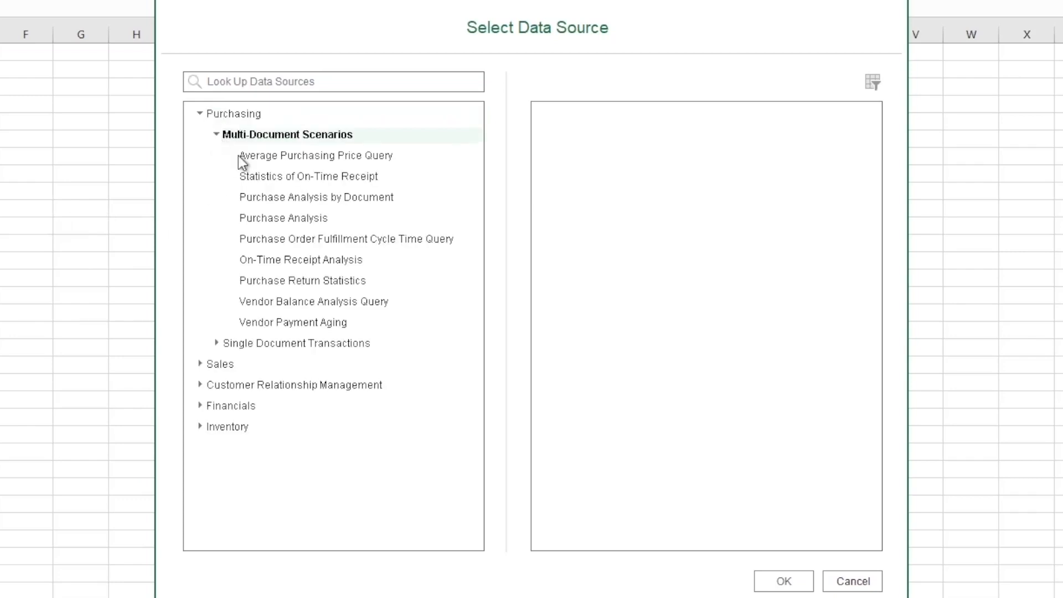
{"action": "mouse_move", "coordinate": [278, 340]}
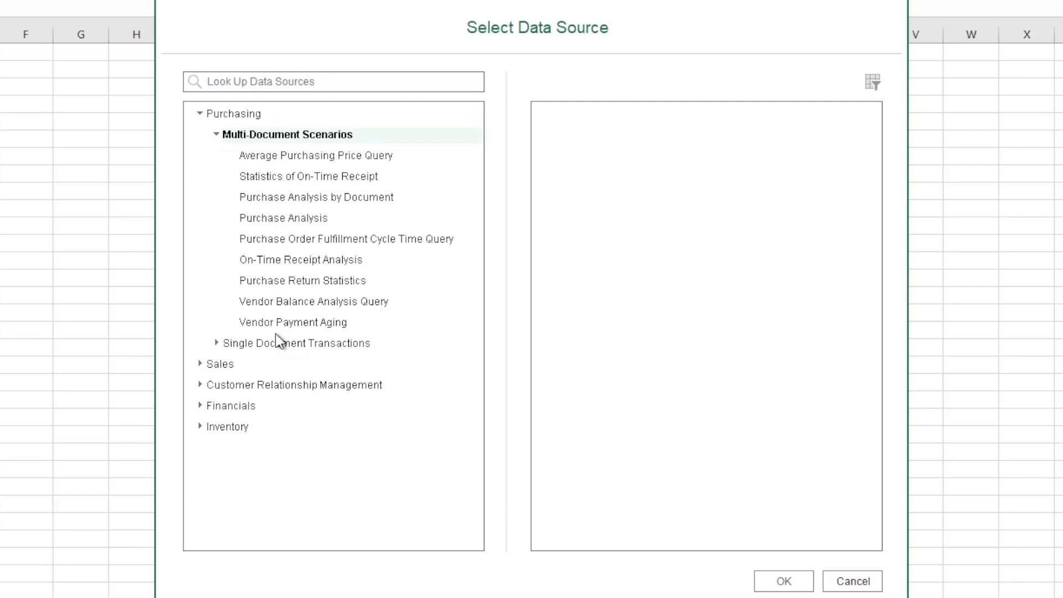
{"action": "left_click", "coordinate": [284, 217]}
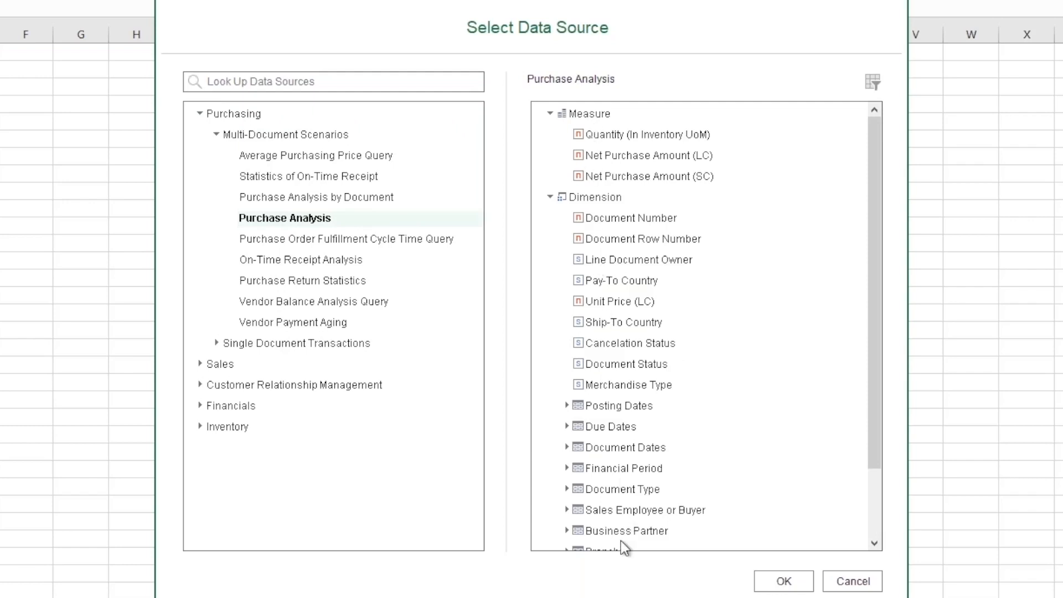
{"action": "scroll", "scroll_direction": "down", "scroll_amount": 3}
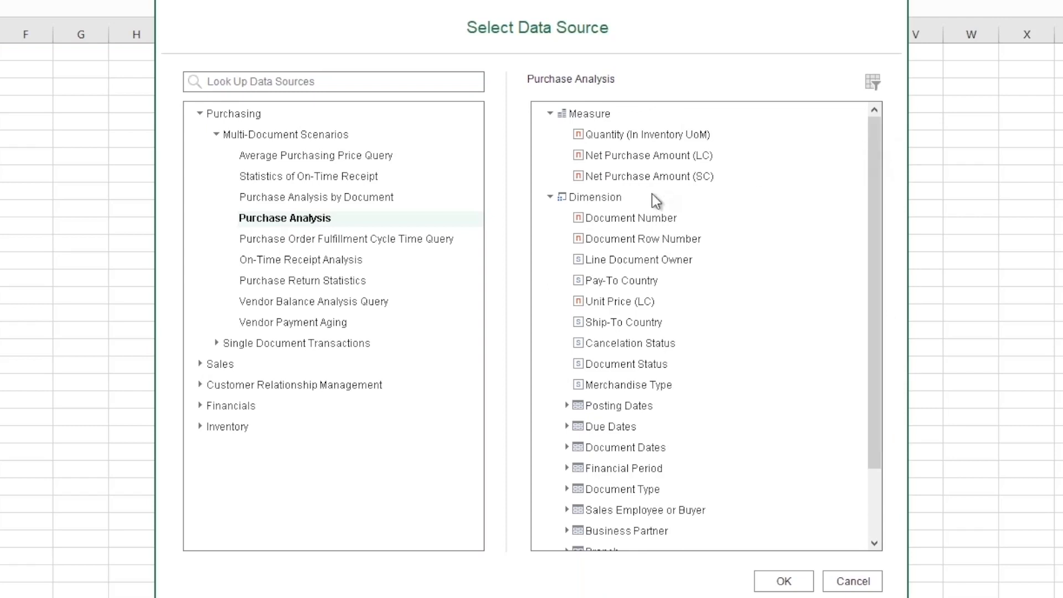
{"action": "mouse_move", "coordinate": [663, 469]}
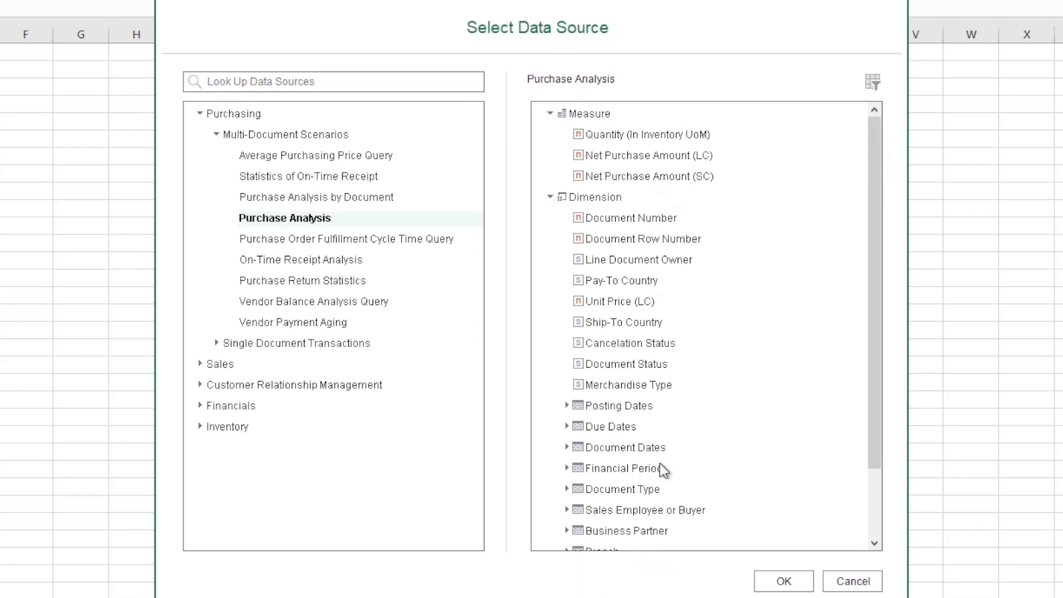
{"action": "mouse_move", "coordinate": [650, 561]}
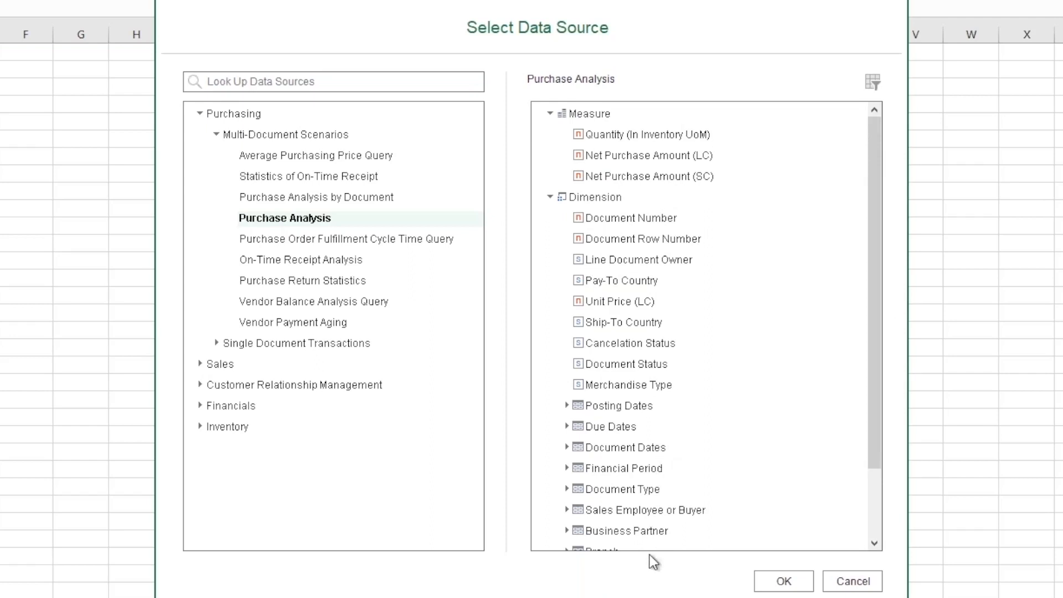
{"action": "left_click", "coordinate": [783, 581]}
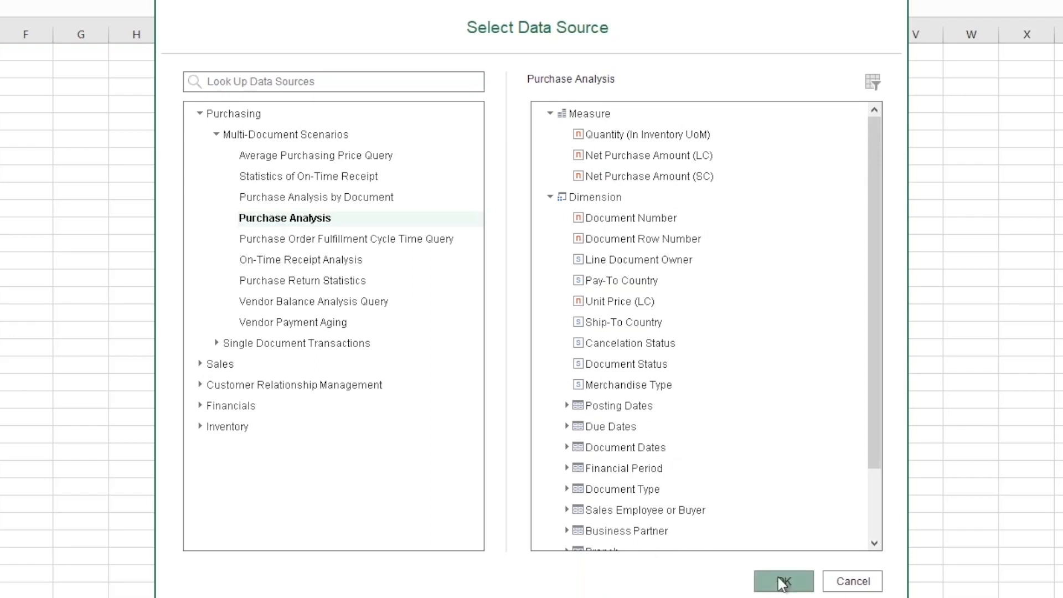
{"action": "left_click", "coordinate": [783, 581]}
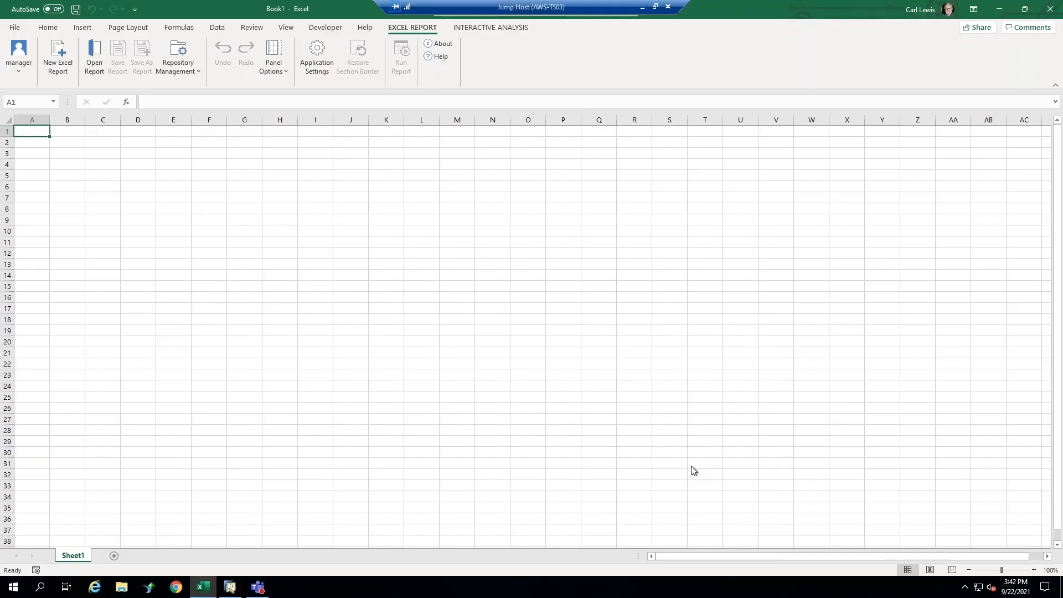
{"action": "left_click", "coordinate": [58, 57]}
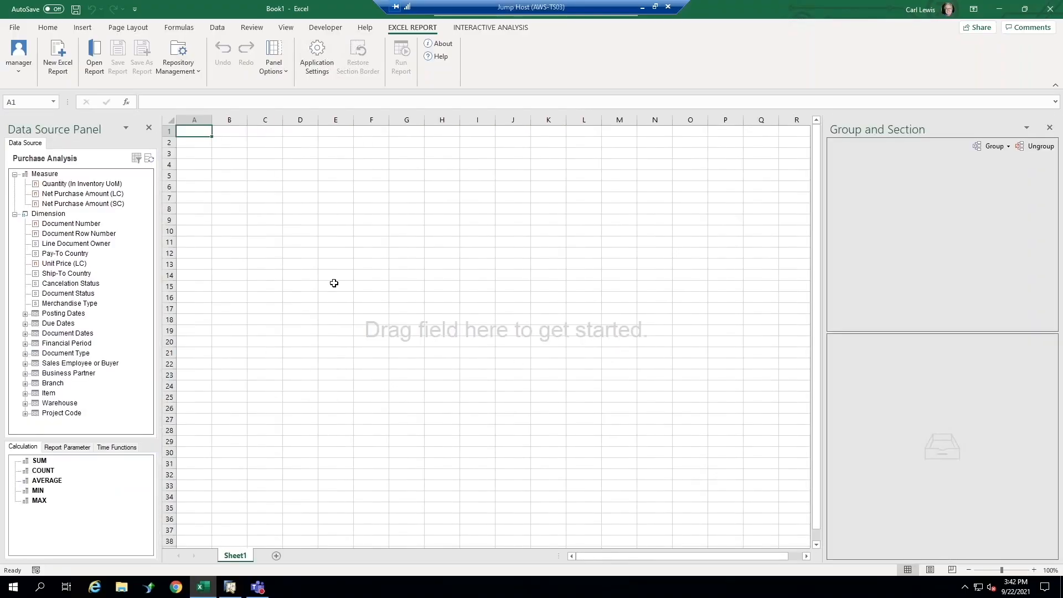